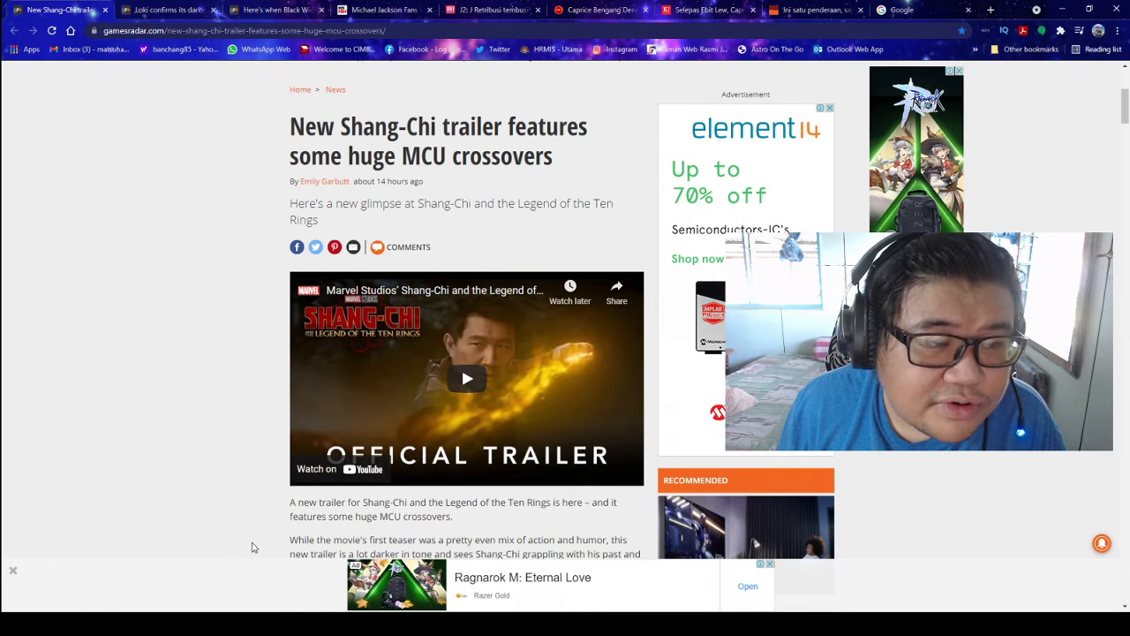
- Flip through the Loki, Black Widow and Shang-Chi article tabs, settling on the Shang-Chi trailer article
click(163, 10)
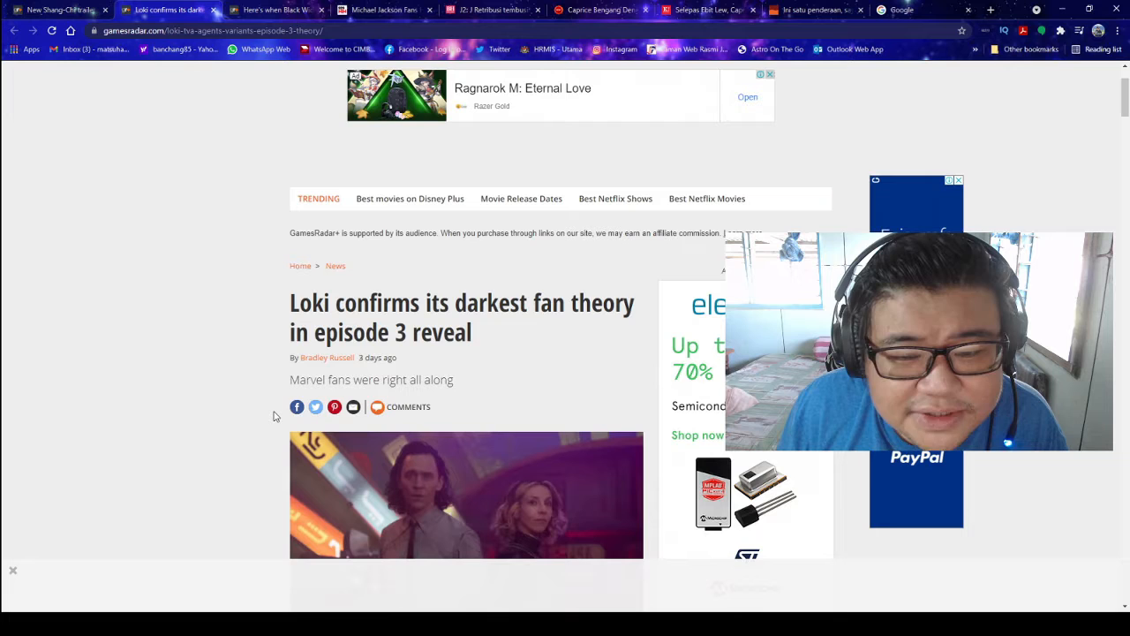
mouse_move(332, 438)
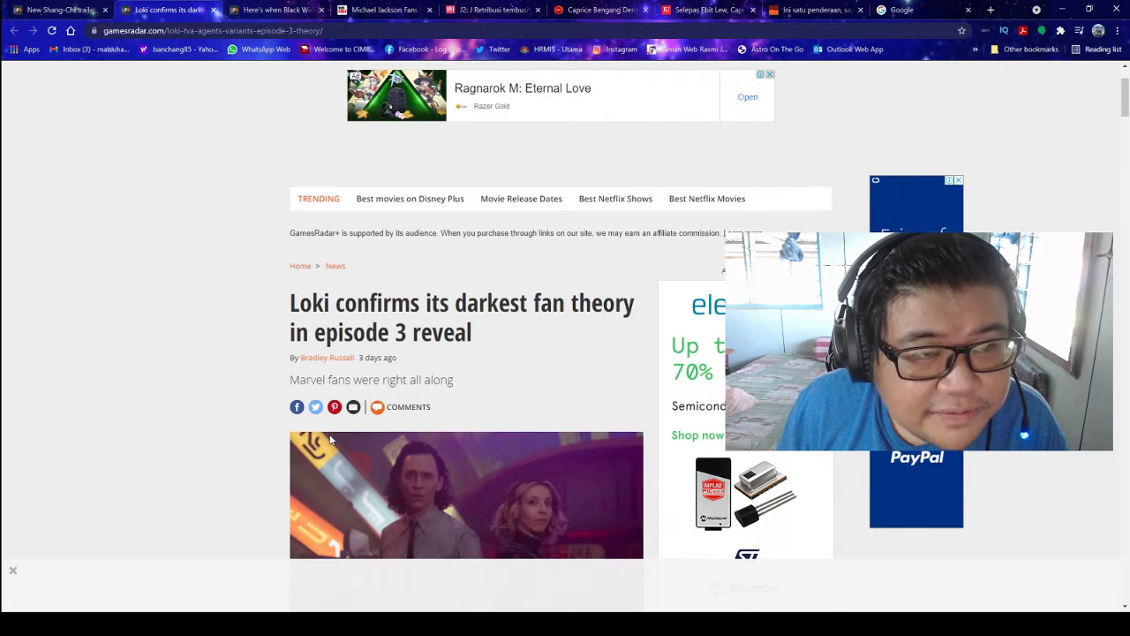
click(273, 10)
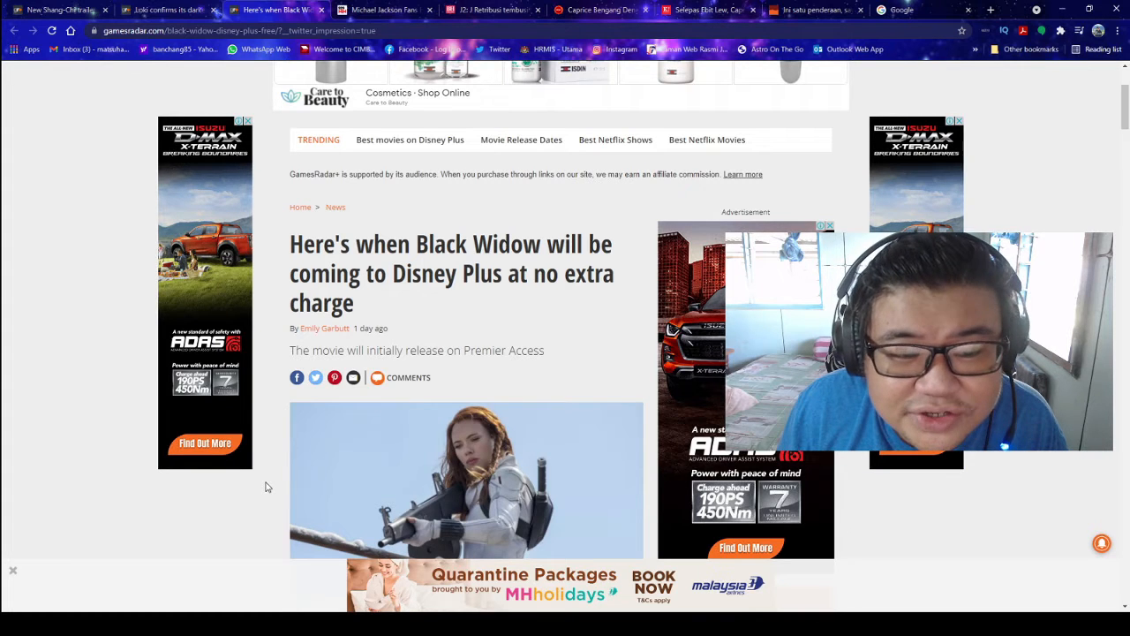
click(385, 11)
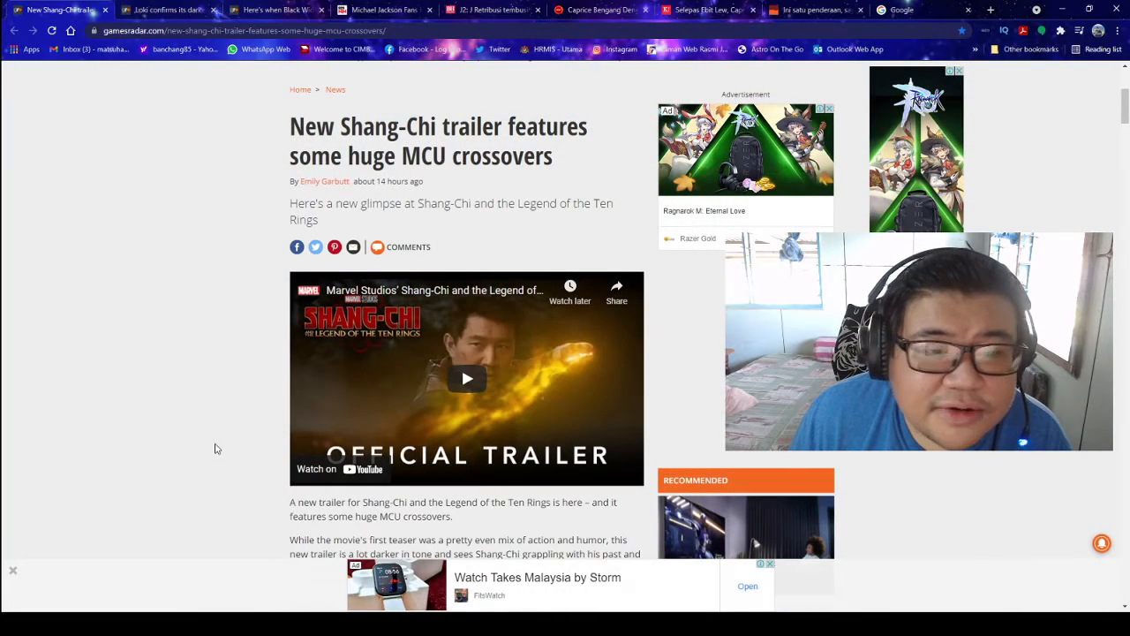
click(467, 377)
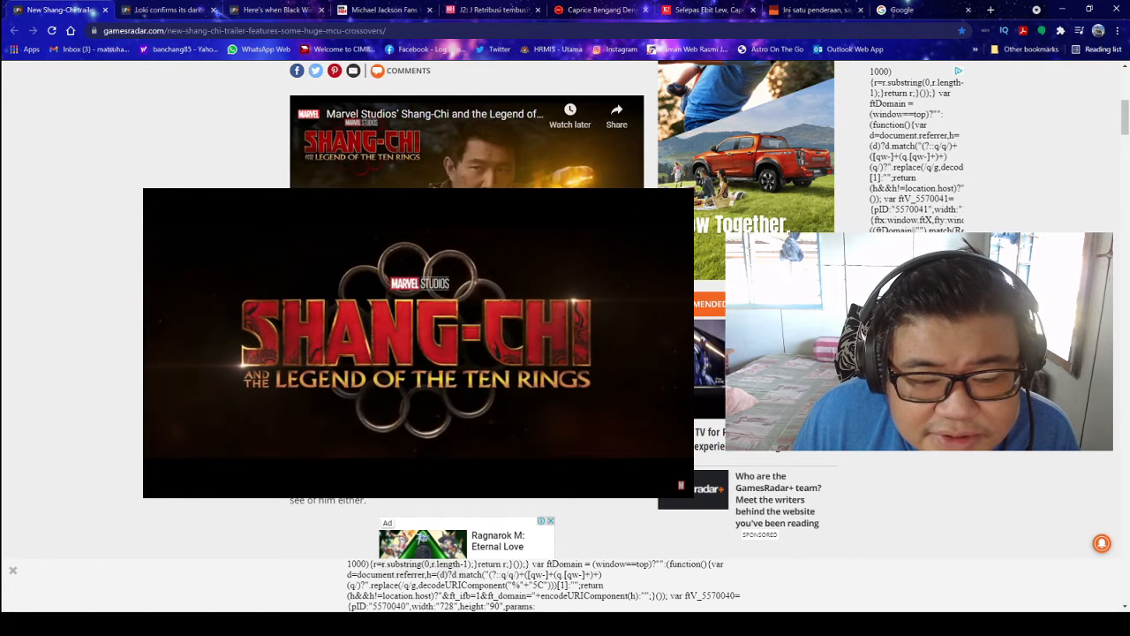
click(417, 339)
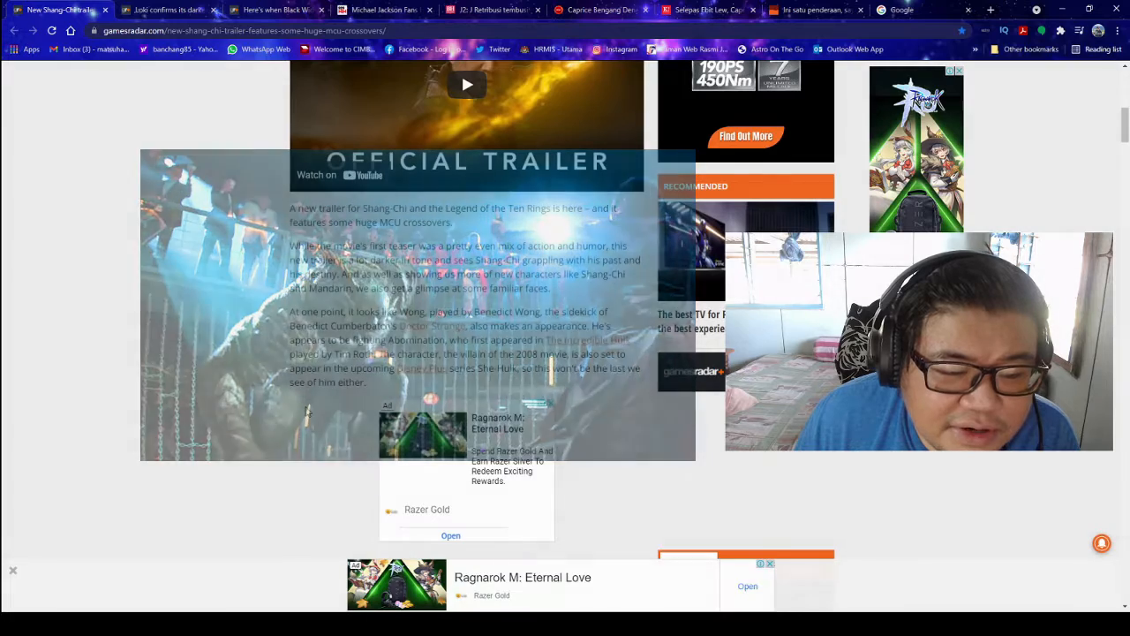
- Read down the Shang-Chi article, then move to the Loki episode 3 fan theory article and into its text
scroll(down, 3)
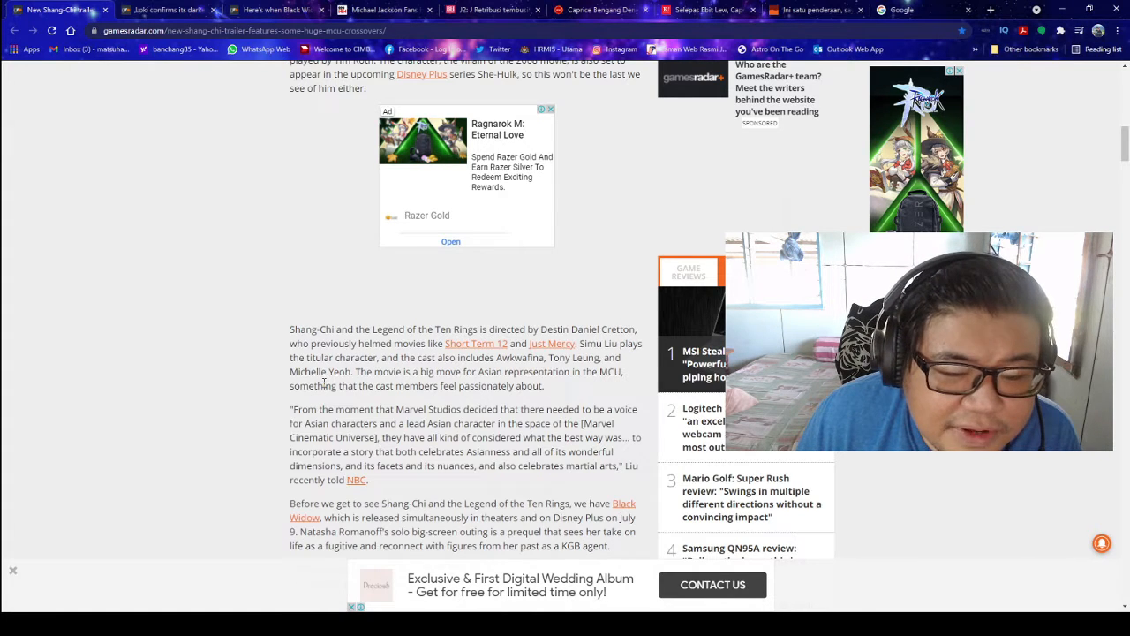
scroll(down, 3)
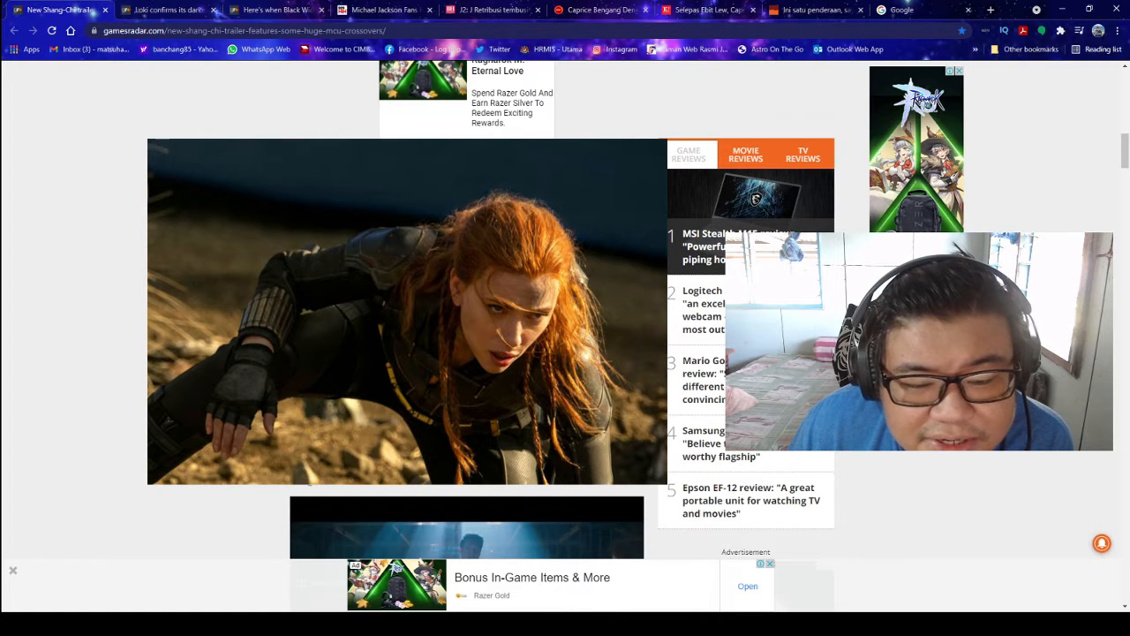
scroll(down, 3)
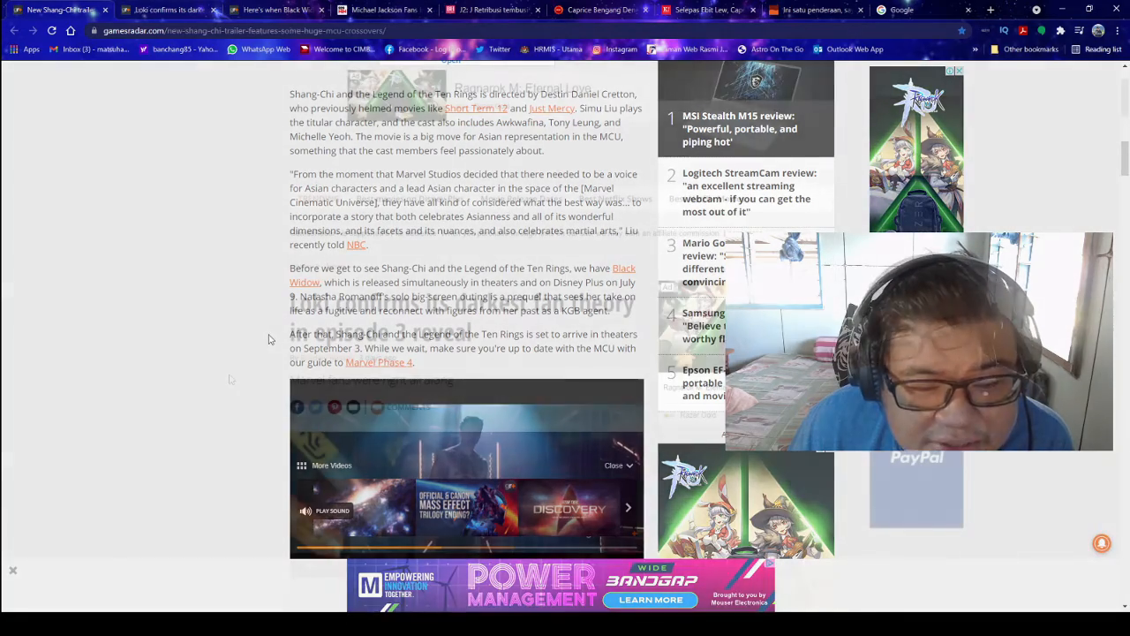
click(168, 11)
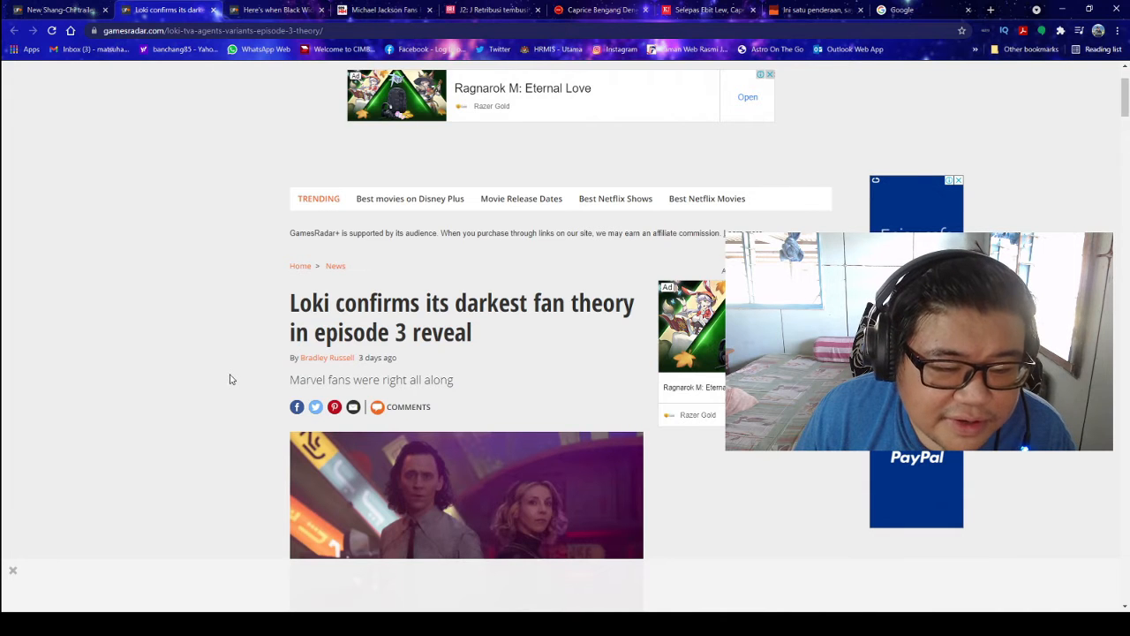
scroll(down, 3)
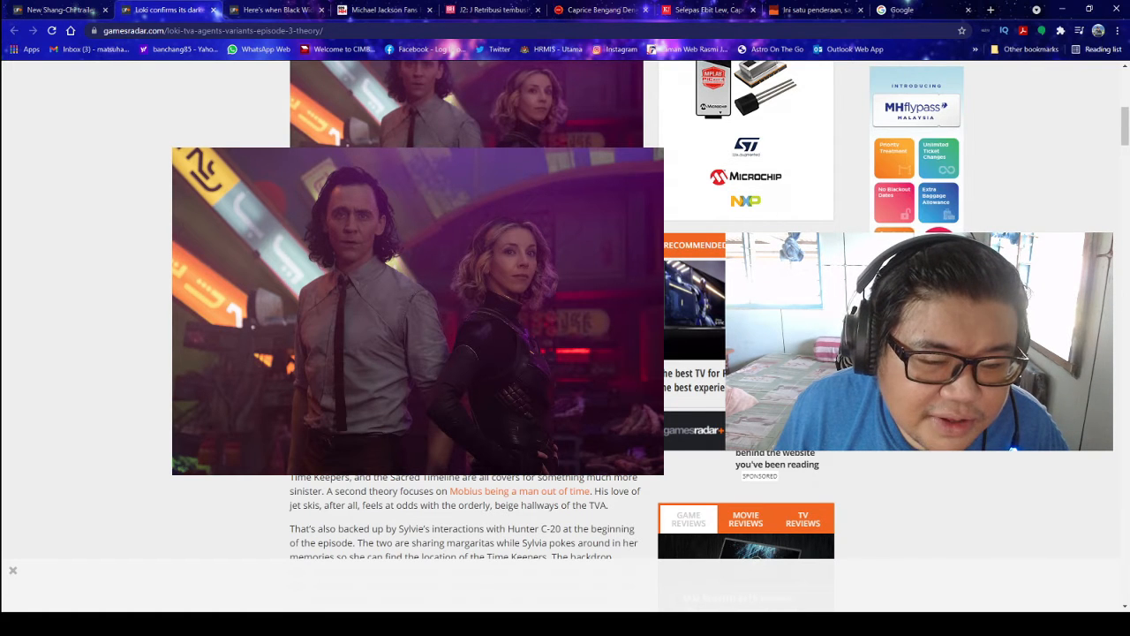
scroll(down, 3)
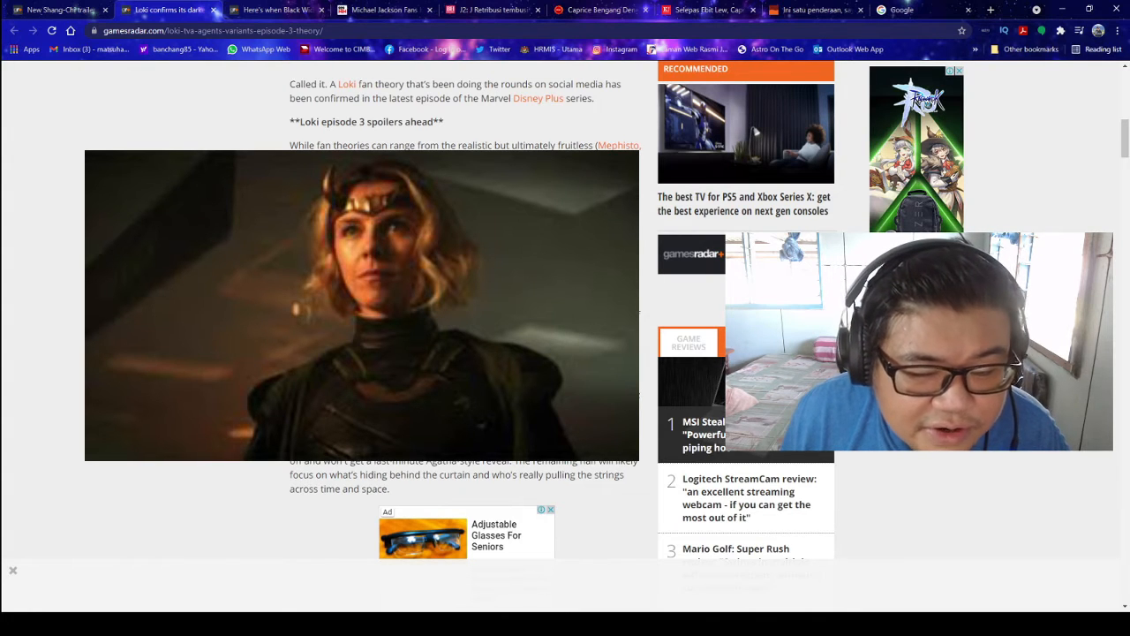
scroll(down, 3)
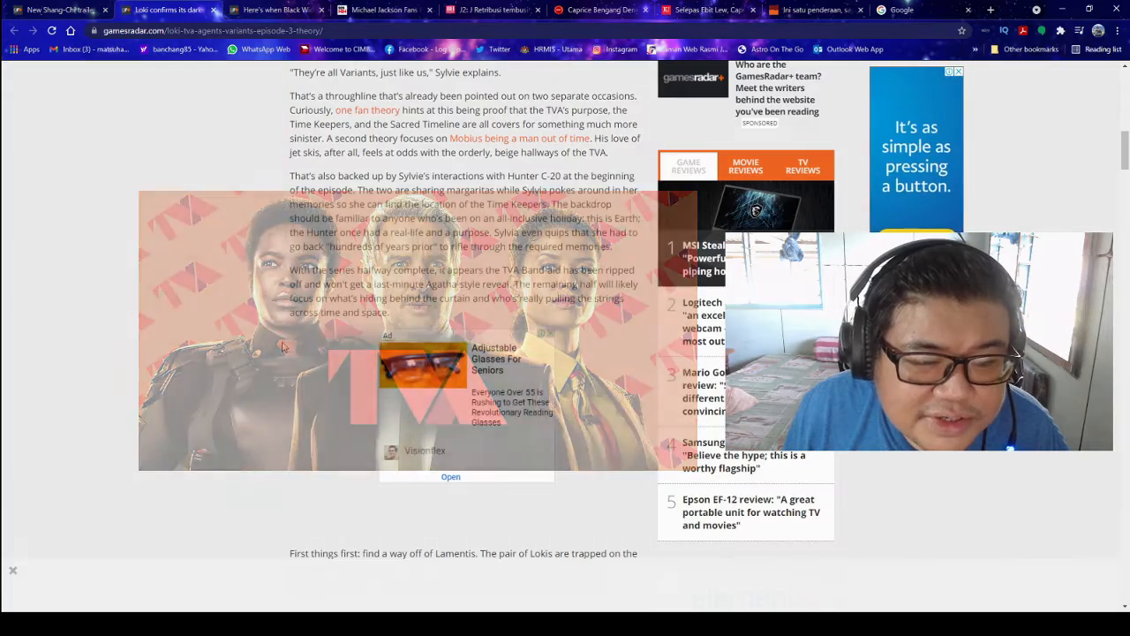
scroll(down, 3)
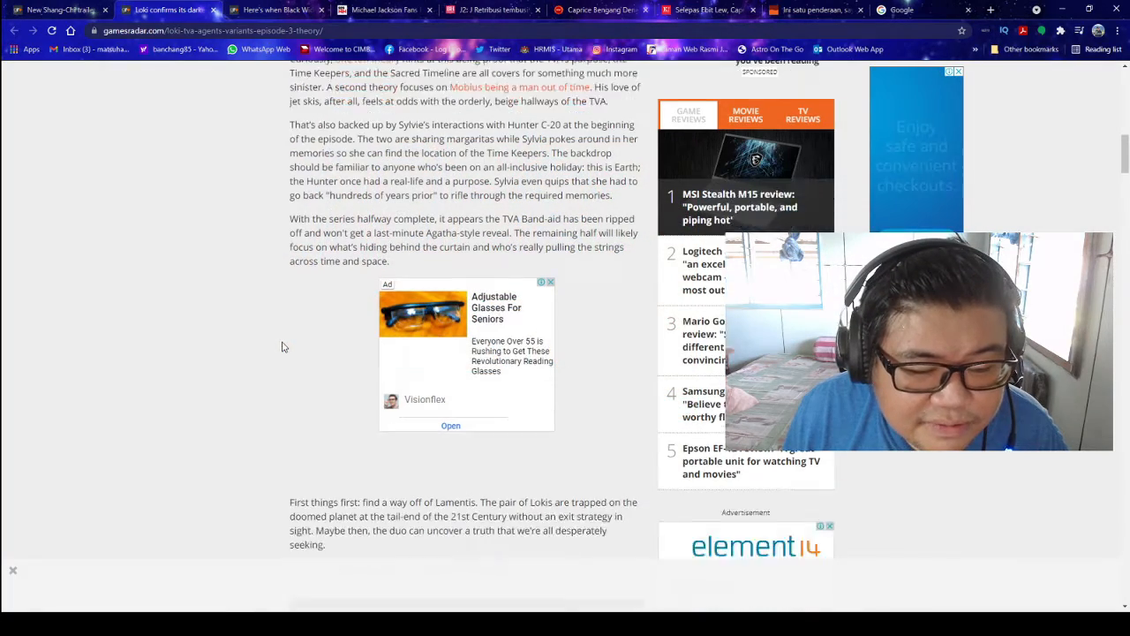
scroll(down, 3)
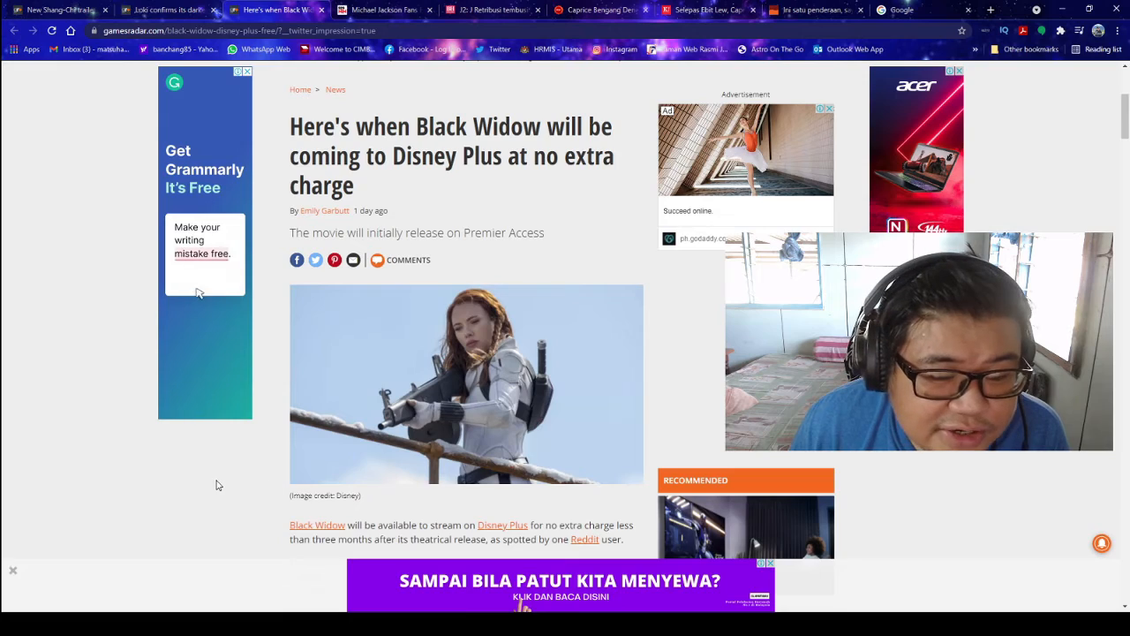
- Scroll the Black Widow Disney Plus article down past its opening to the large still image
scroll(down, 3)
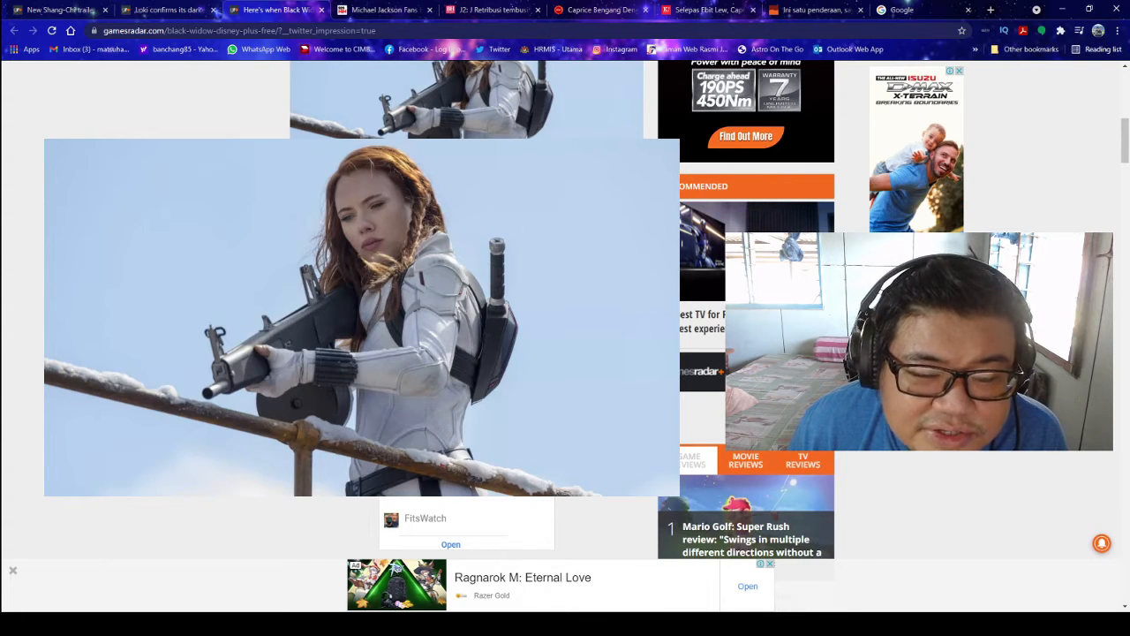
scroll(down, 3)
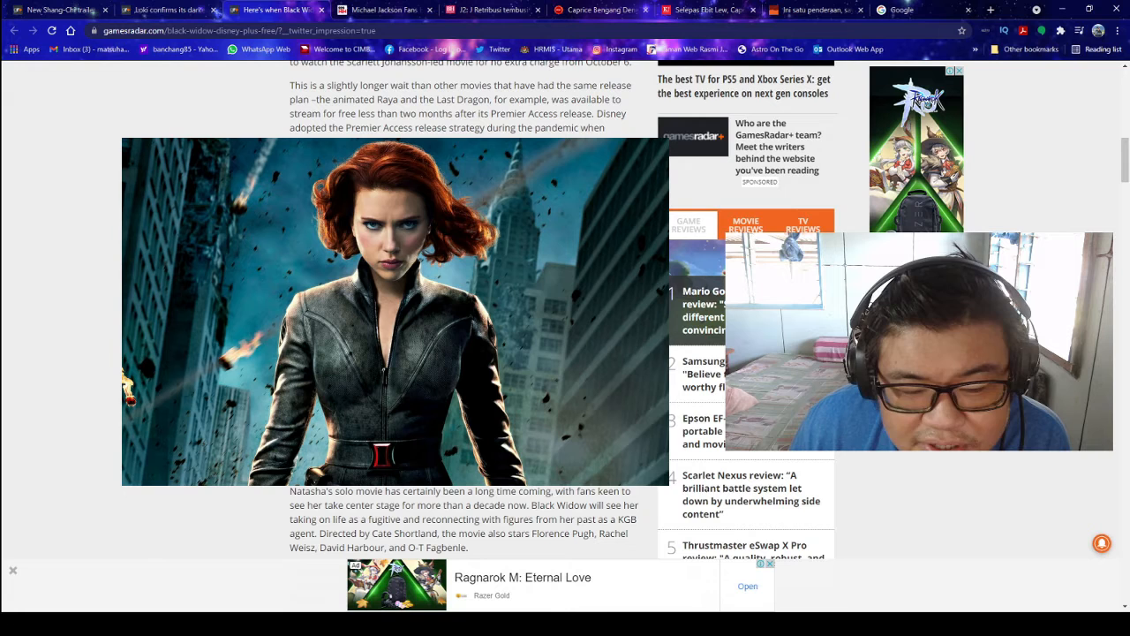
scroll(down, 3)
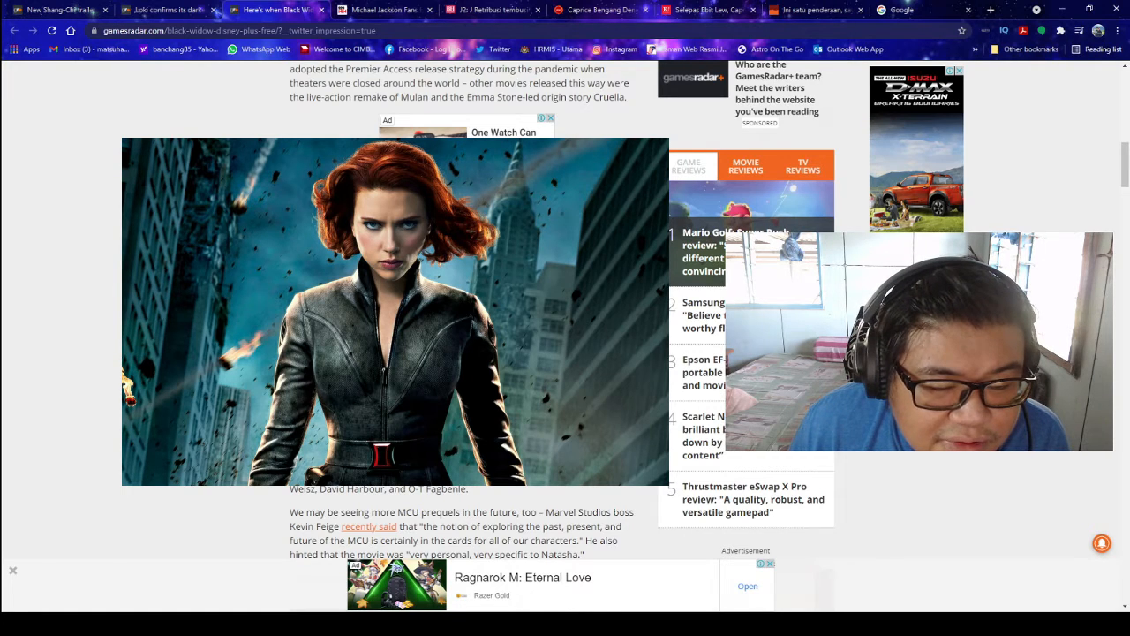
scroll(down, 3)
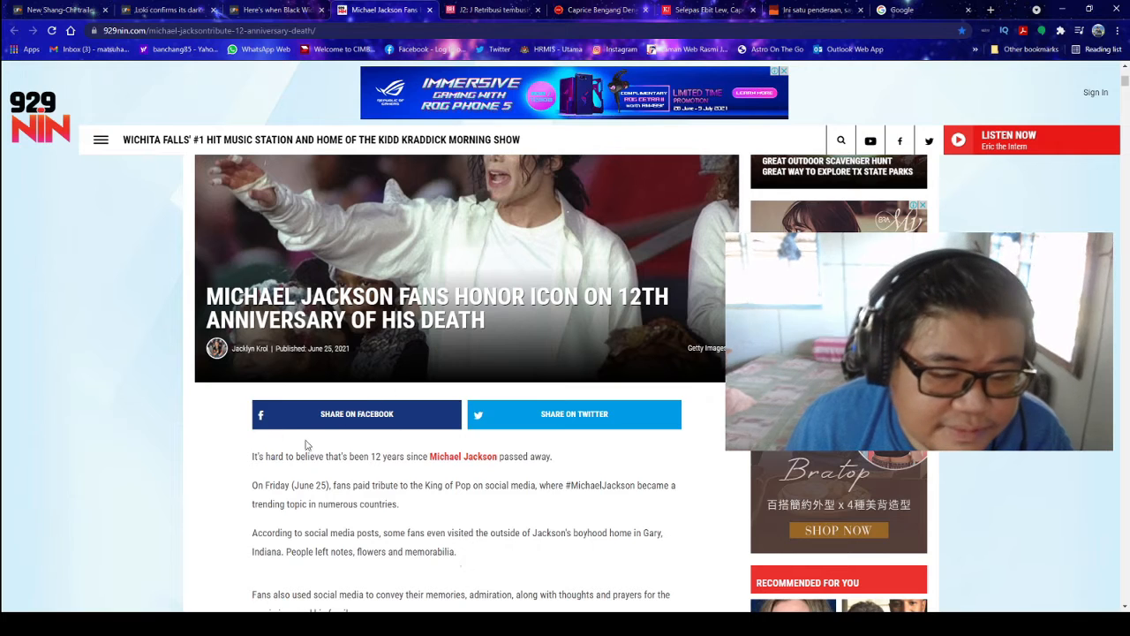
- Scroll the Michael Jackson anniversary article down to Jonathan Moffett's tribute tweet and fan messages
scroll(down, 3)
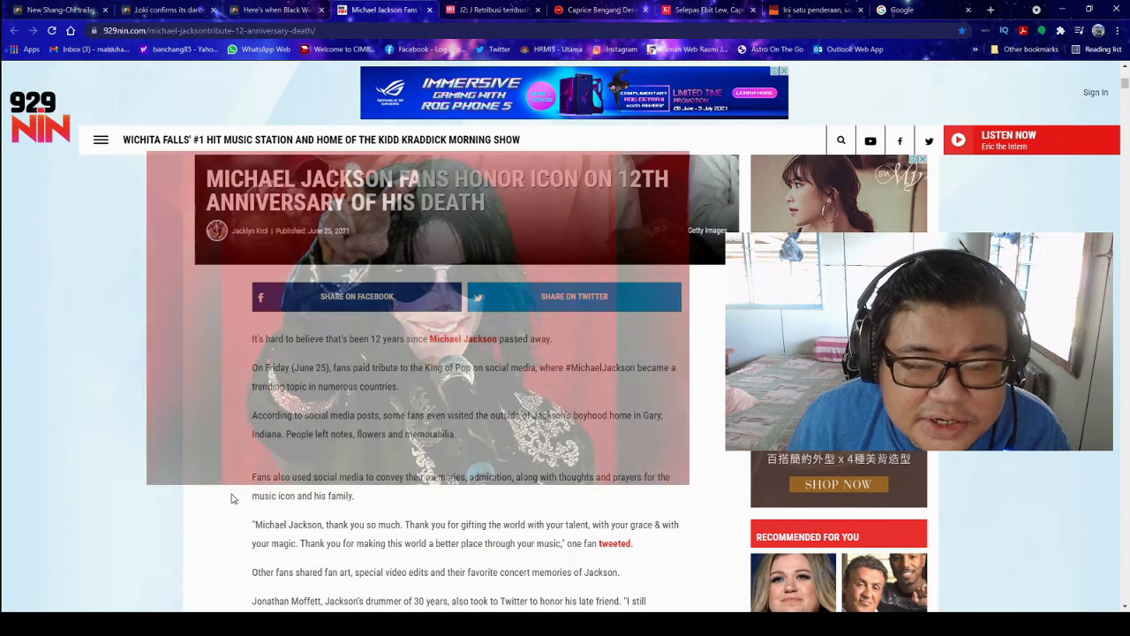
scroll(down, 3)
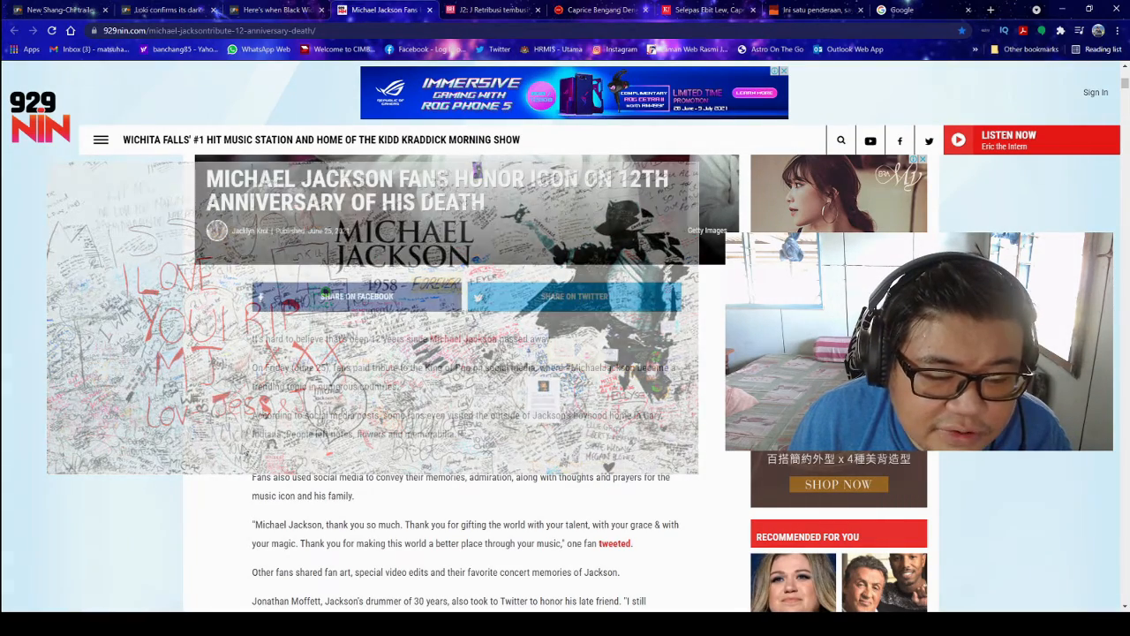
scroll(down, 3)
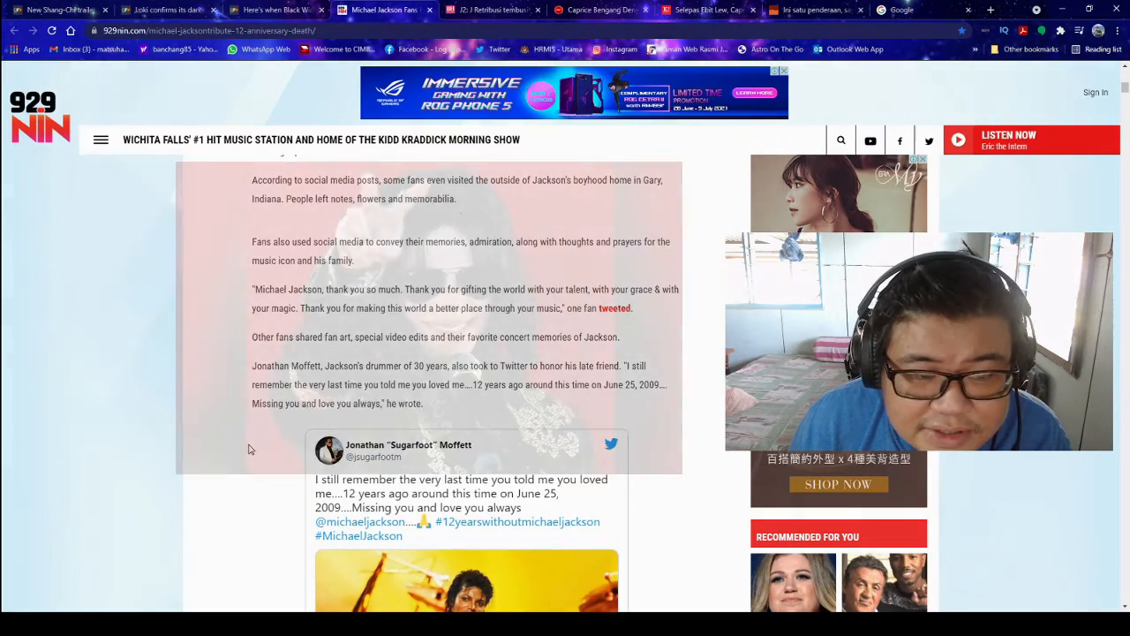
scroll(down, 3)
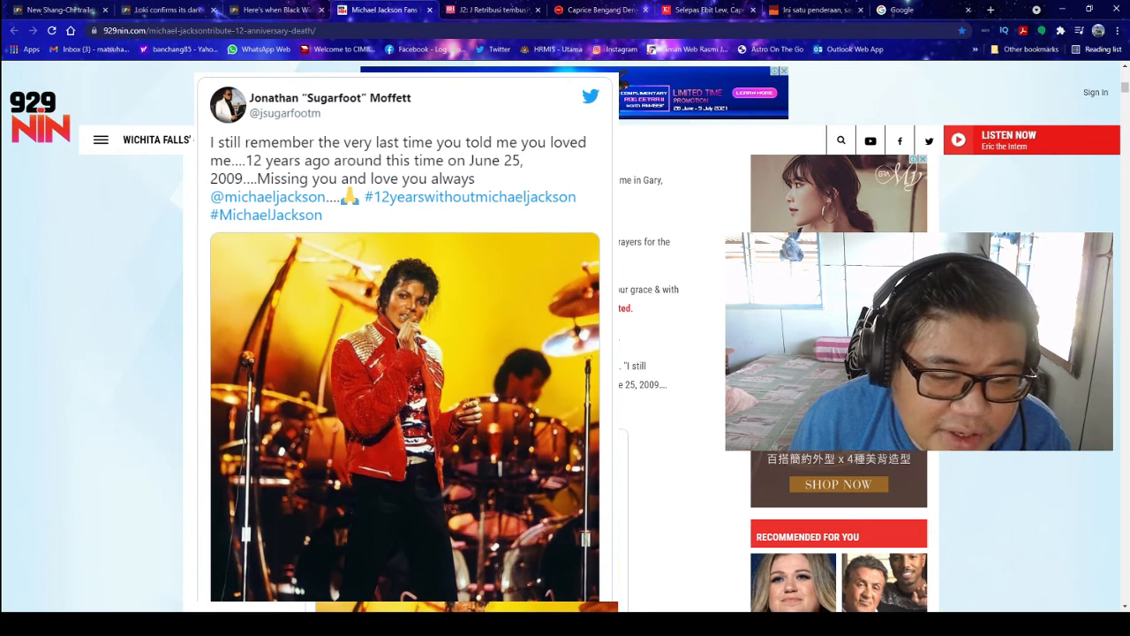
scroll(down, 3)
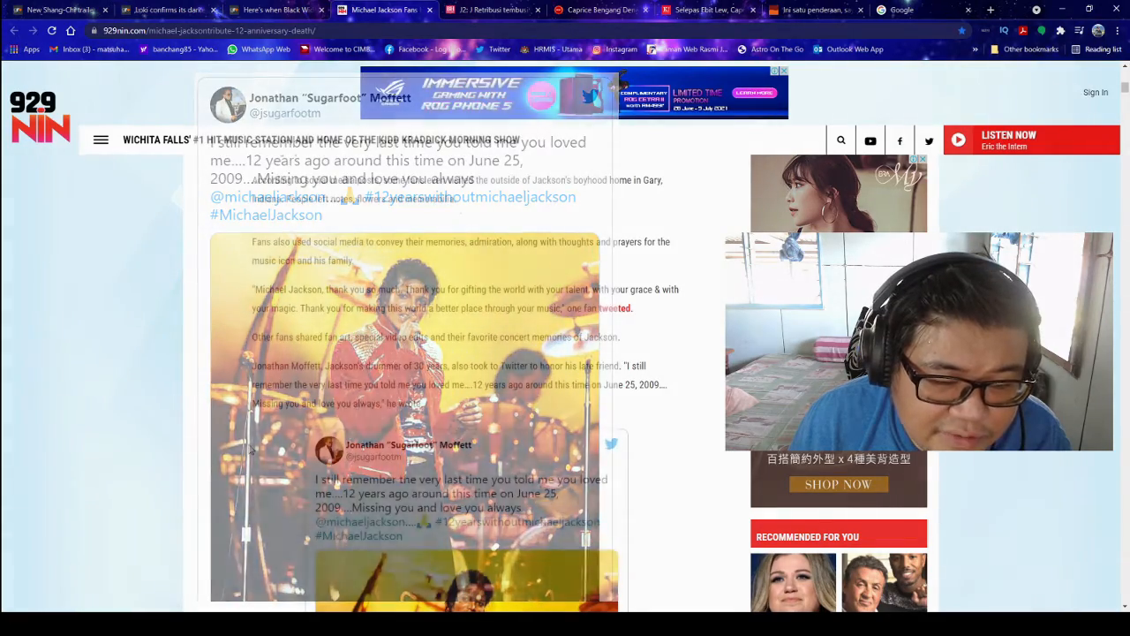
scroll(down, 3)
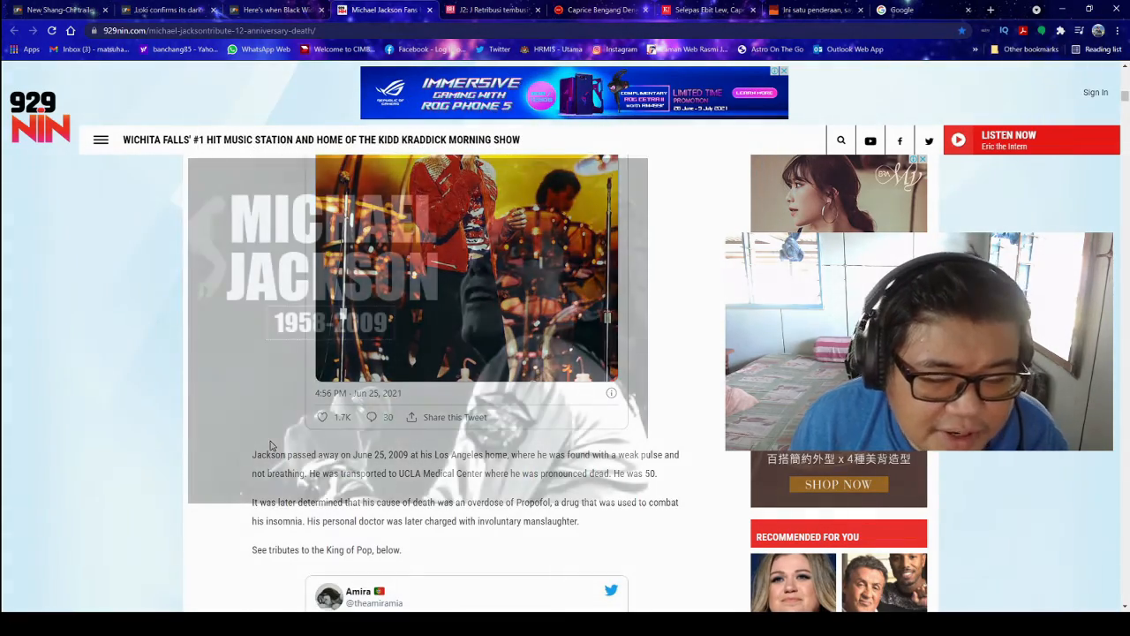